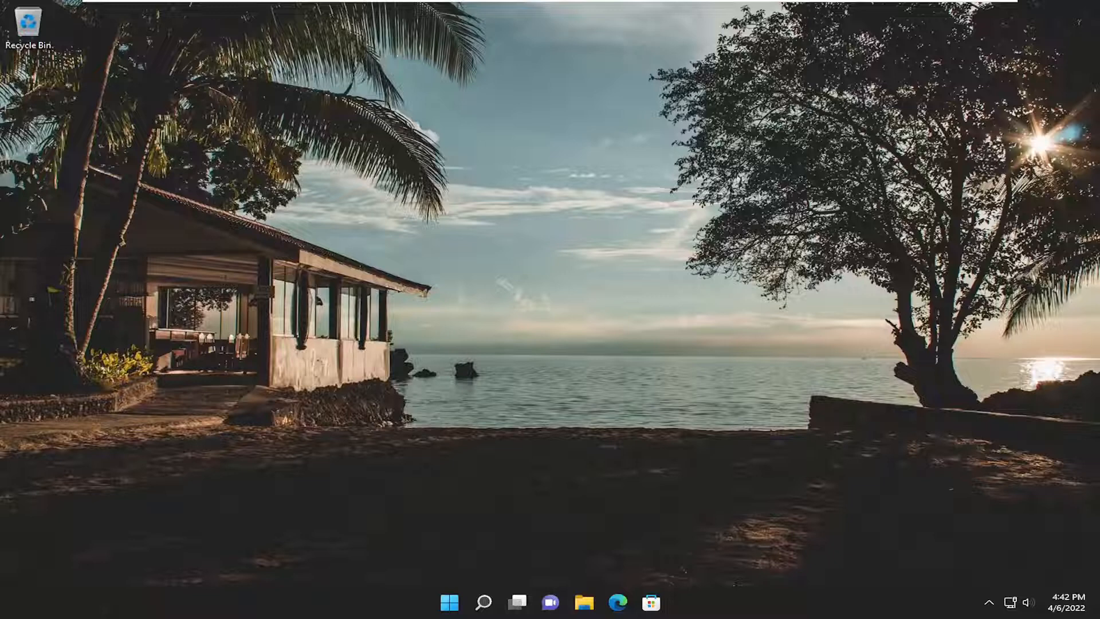
Search for 'mail' from the taskbar to launch the Mail app.
left_click(484, 601)
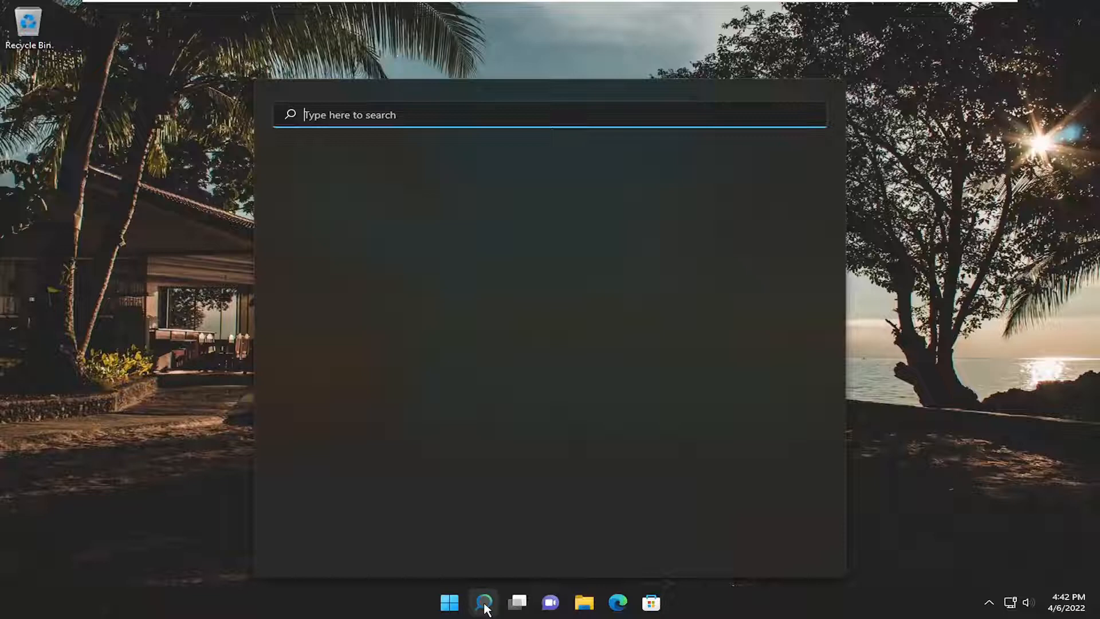
type("mail")
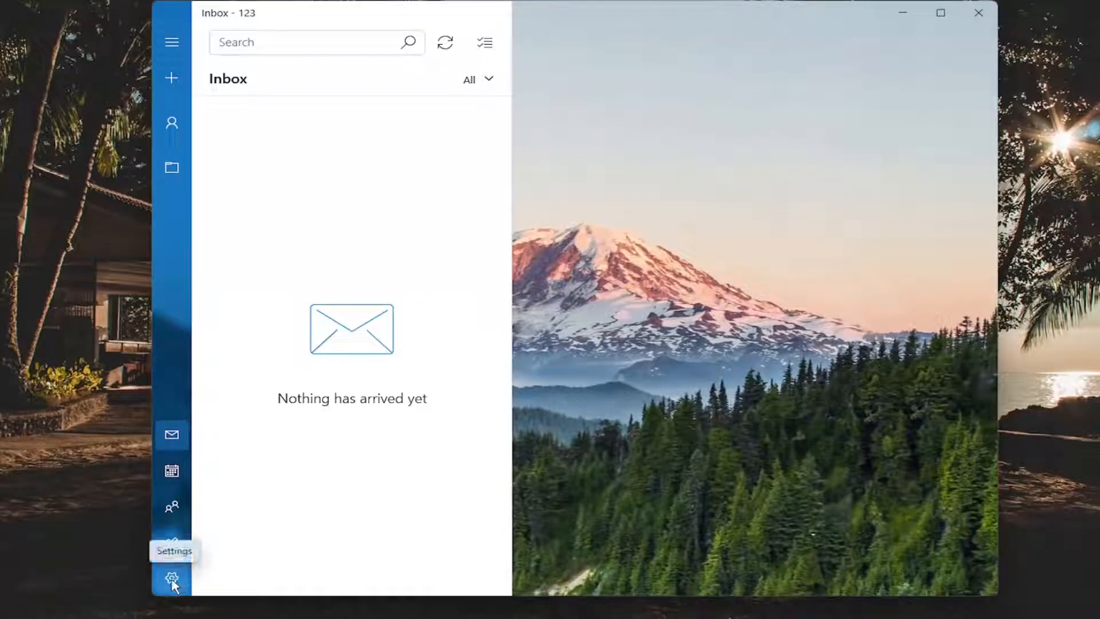
Go through Settings and Manage accounts to the 123 account's settings.
left_click(173, 577)
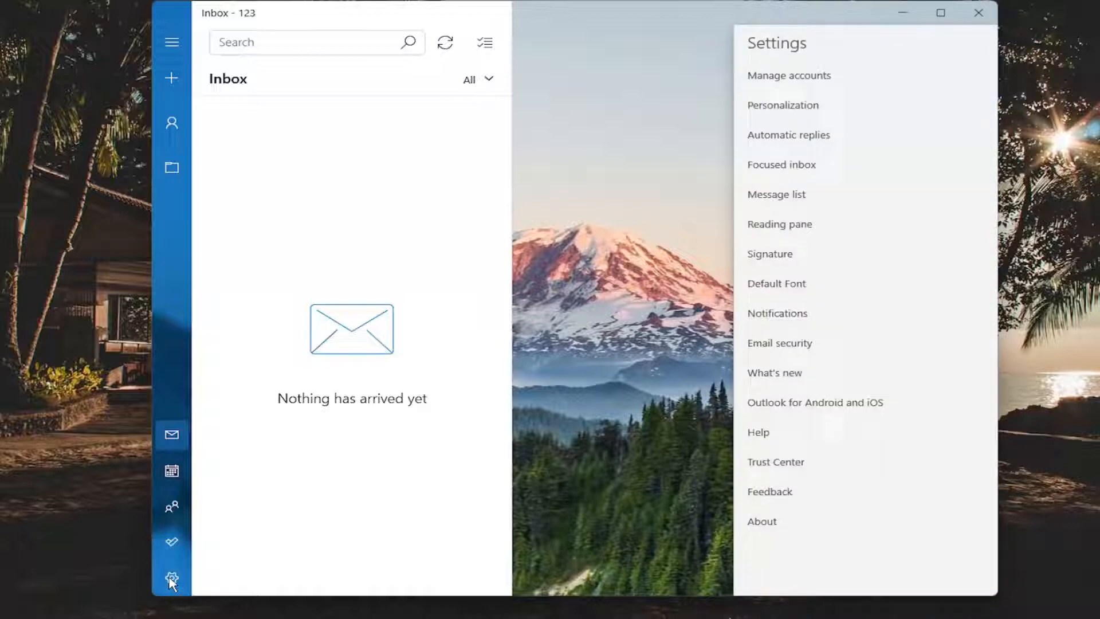
mouse_move(174, 581)
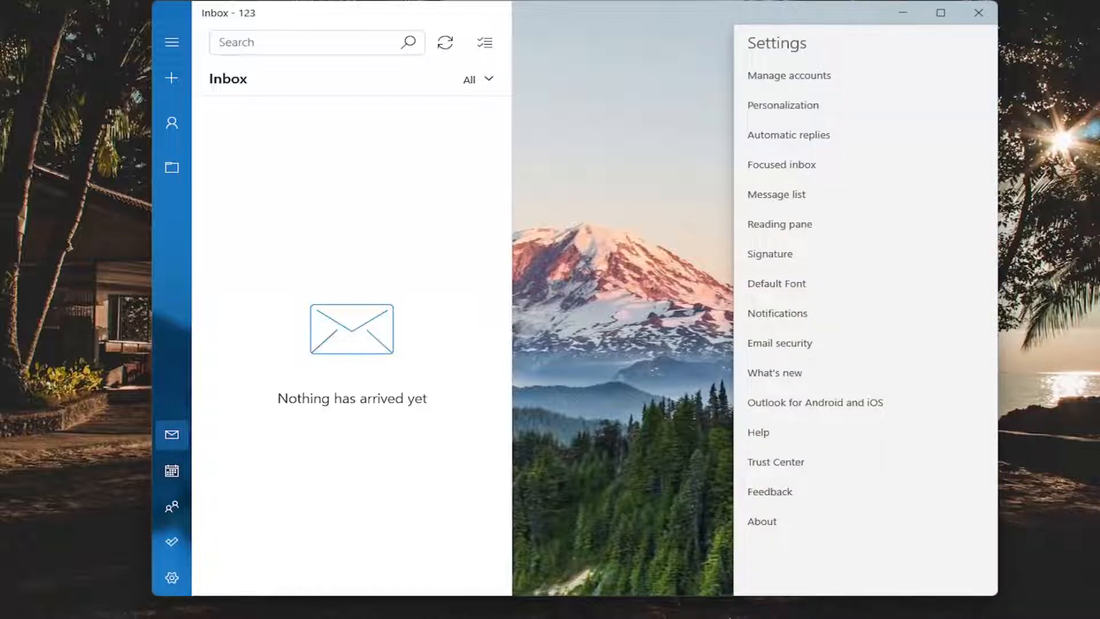
left_click(788, 76)
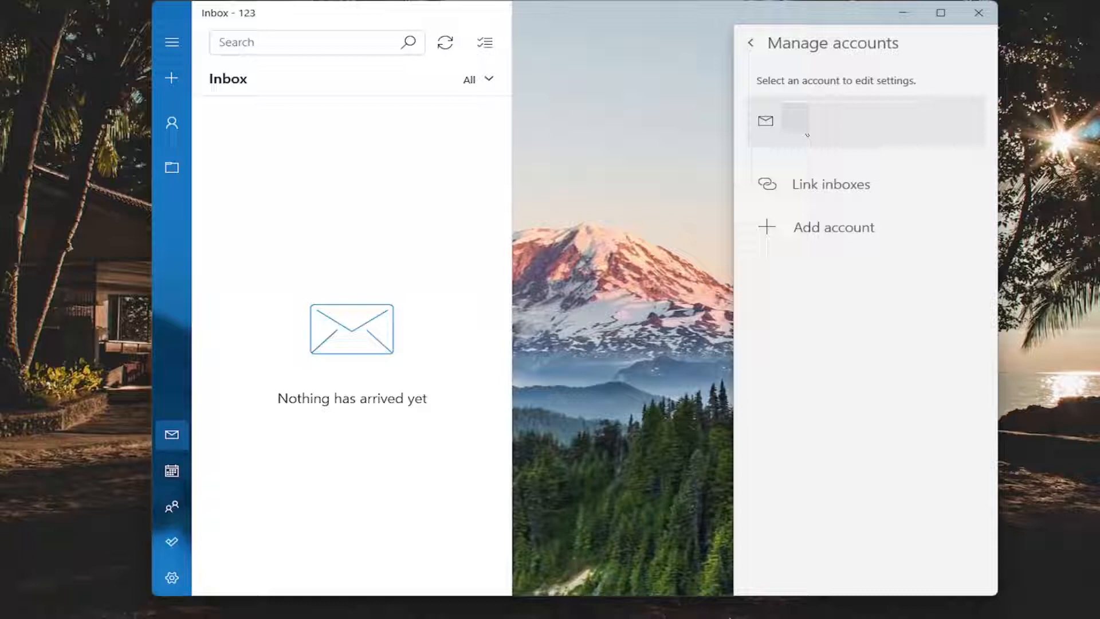
left_click(864, 121)
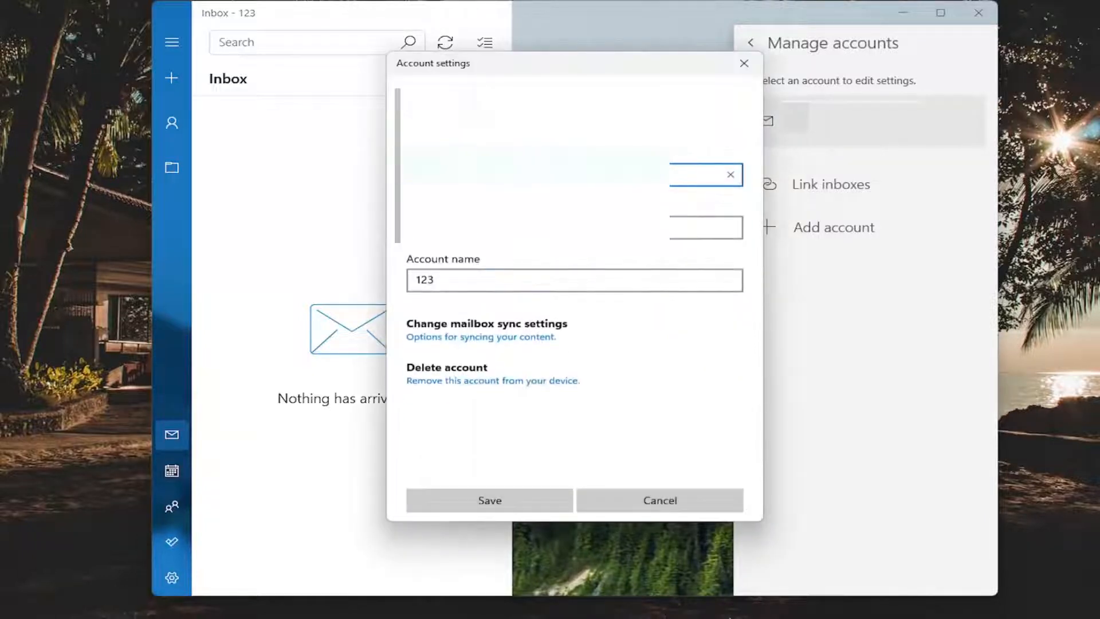
Delete the 123 account from this device and confirm the removal.
left_click(493, 380)
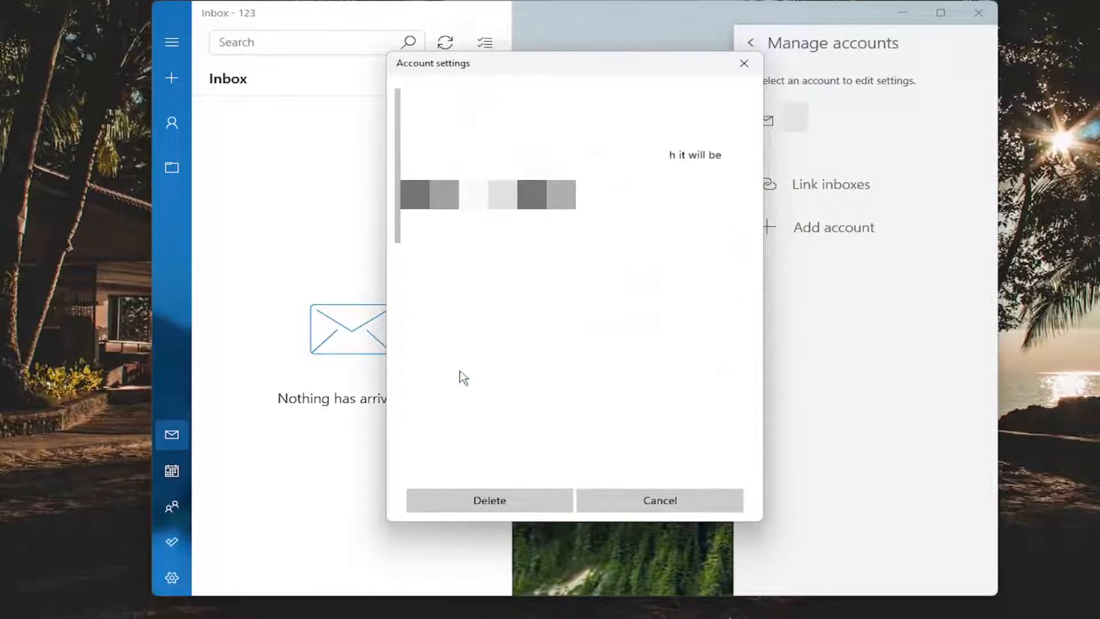
left_click(490, 500)
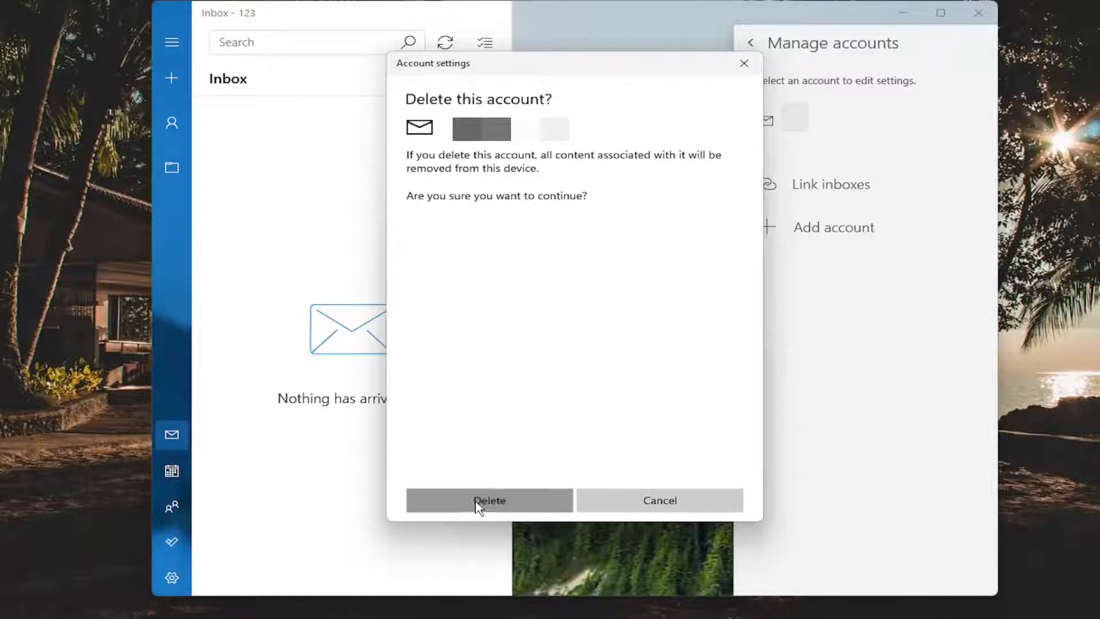
left_click(488, 500)
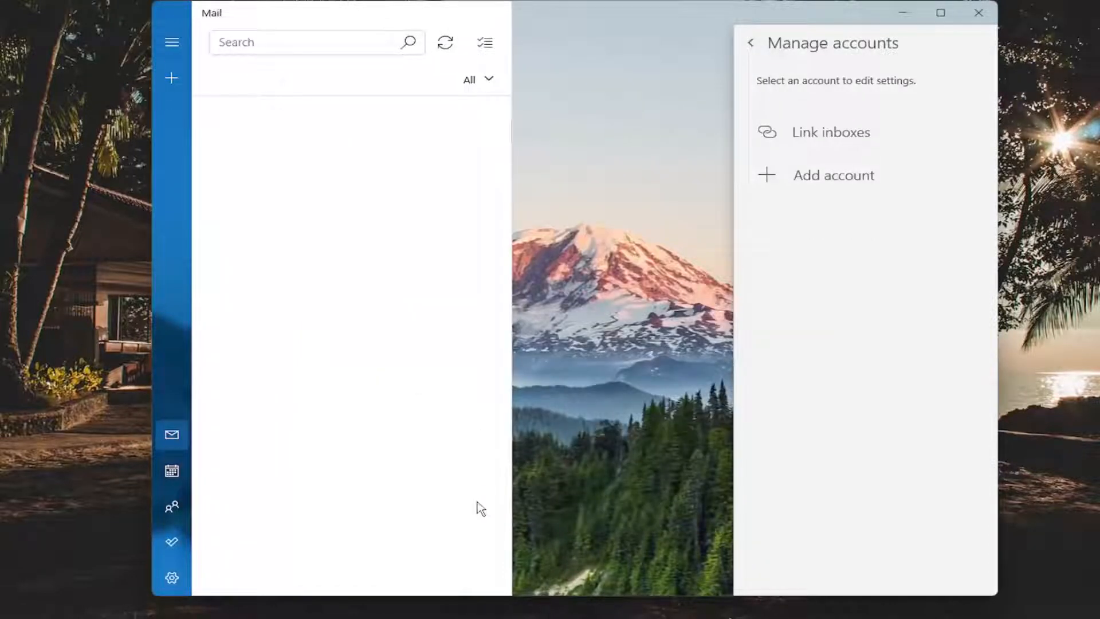
mouse_move(705, 7)
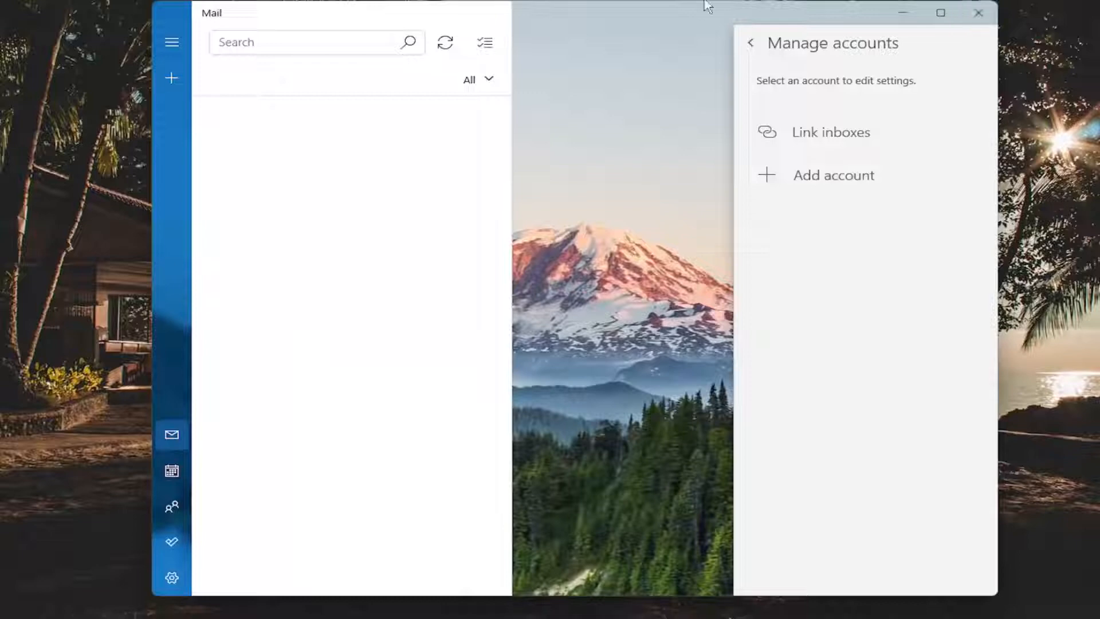
Close the Mail window, returning to the Windows 11 desktop.
left_click(977, 13)
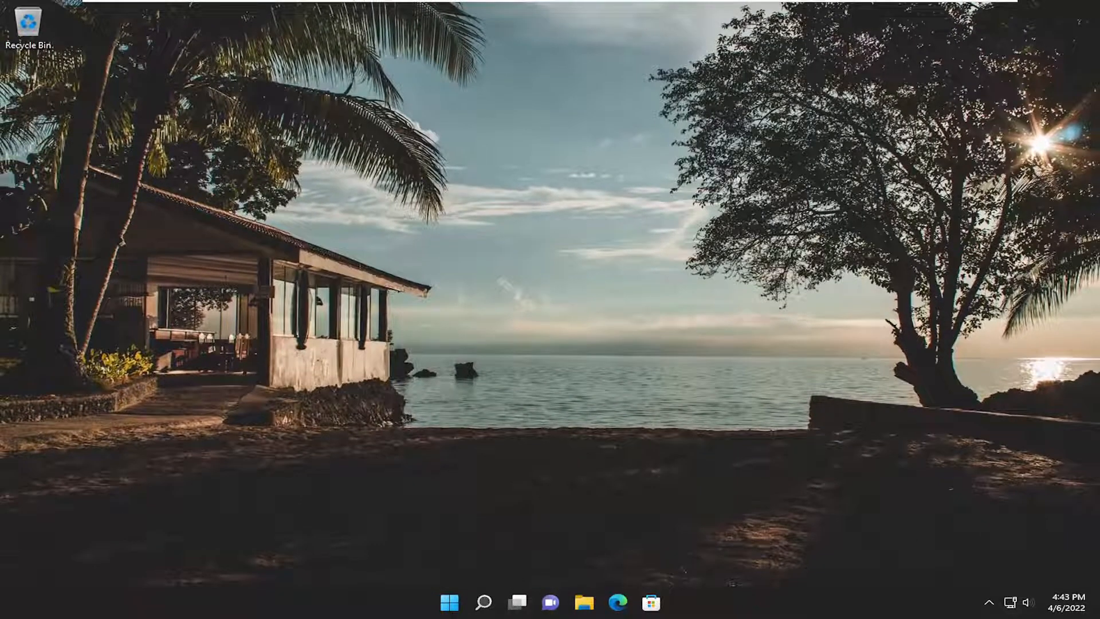